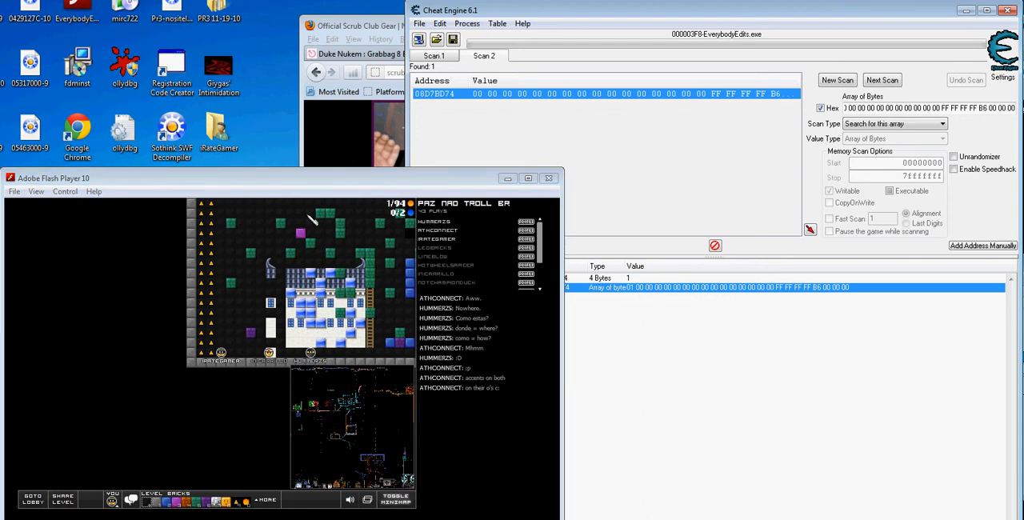
mouse_move(240, 446)
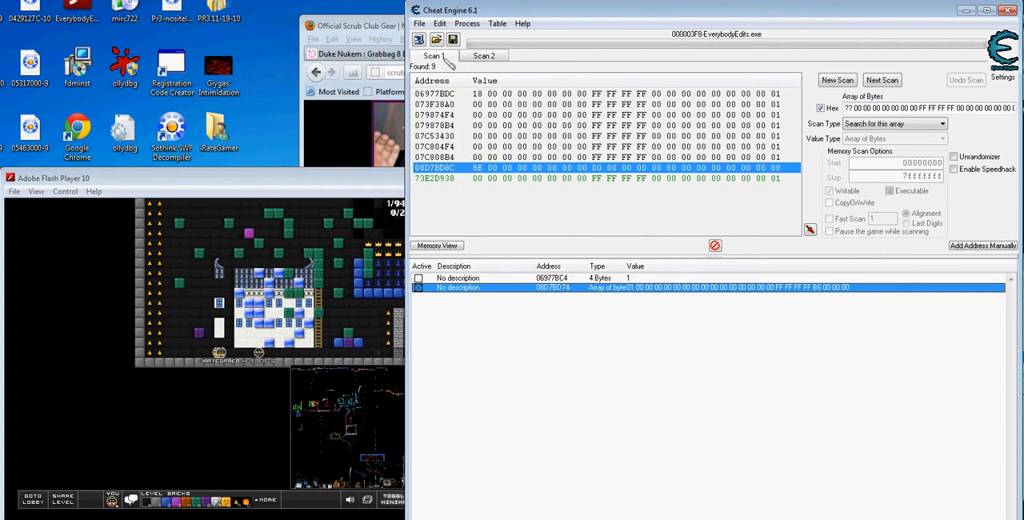
Discard the old scan results with New Scan so a fresh array-of-bytes search can start.
left_click(837, 80)
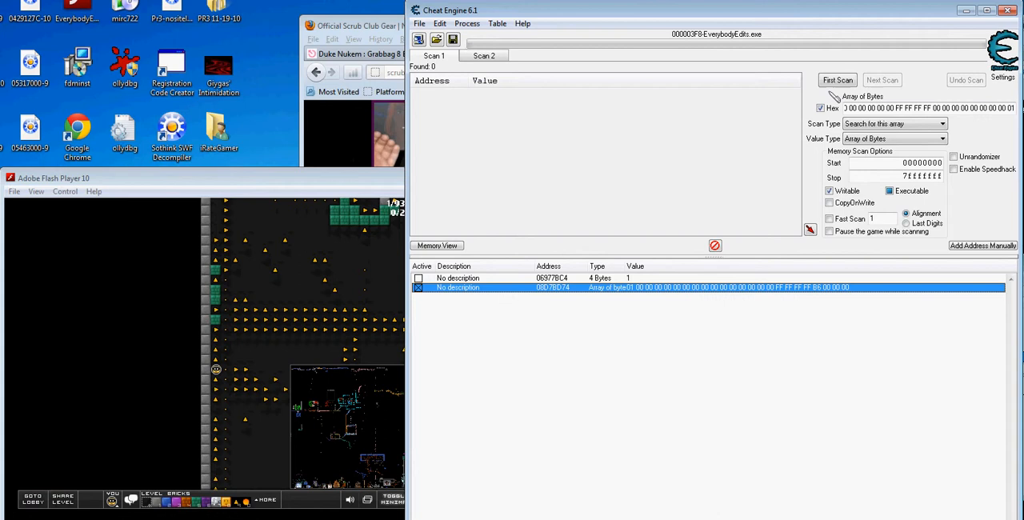
Run First Scan for the Array of Bytes hex pattern, returning ten matching addresses.
left_click(837, 80)
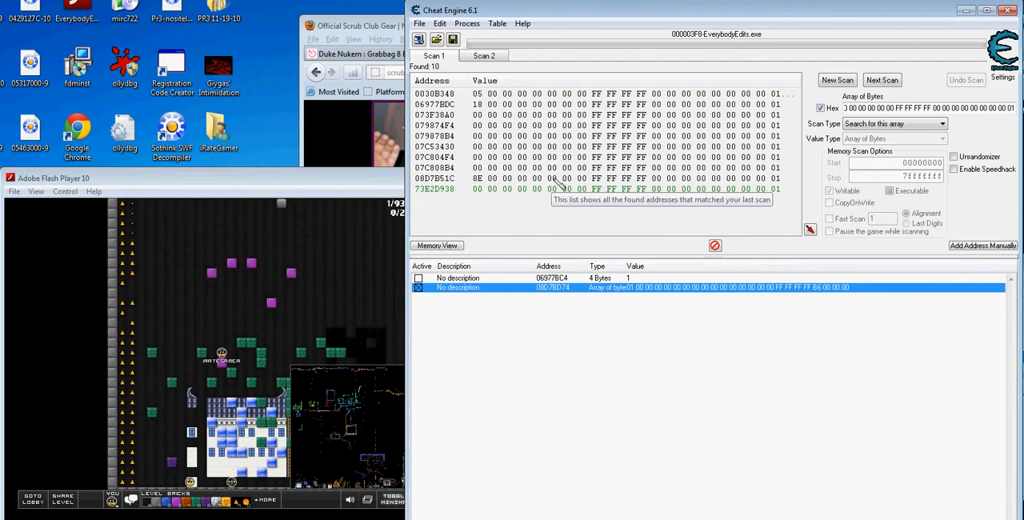
mouse_move(675, 189)
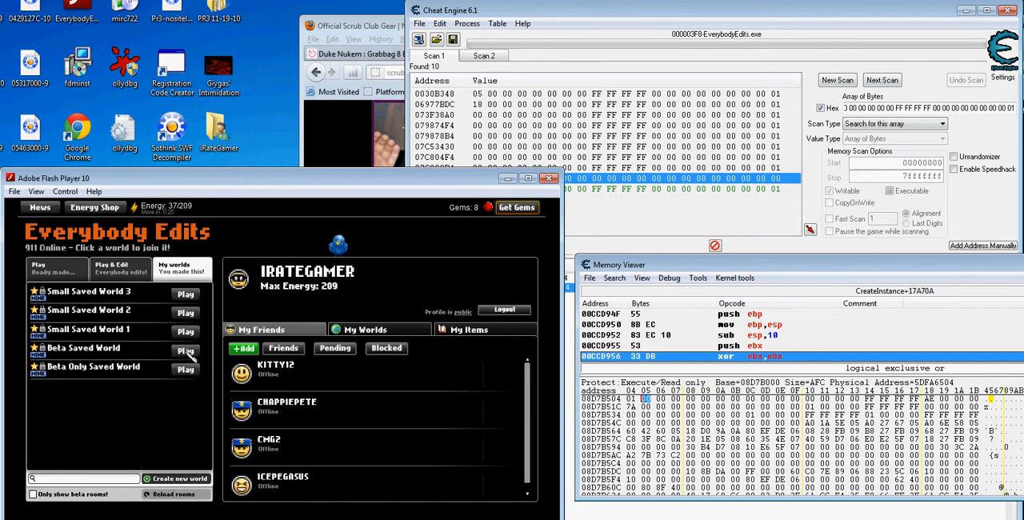
Enter the Beta Saved World level, then clear Cheat Engine's results for a new search.
left_click(186, 352)
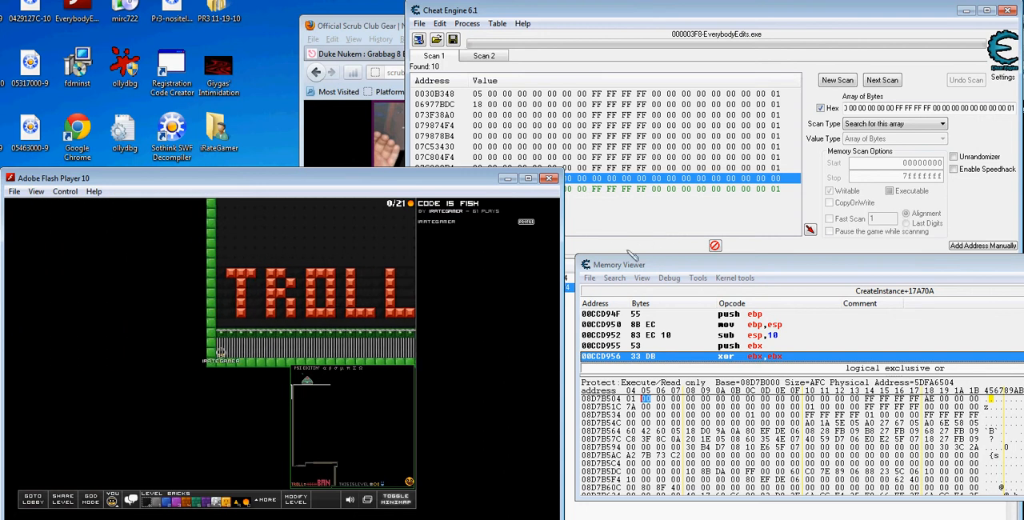
left_click(837, 80)
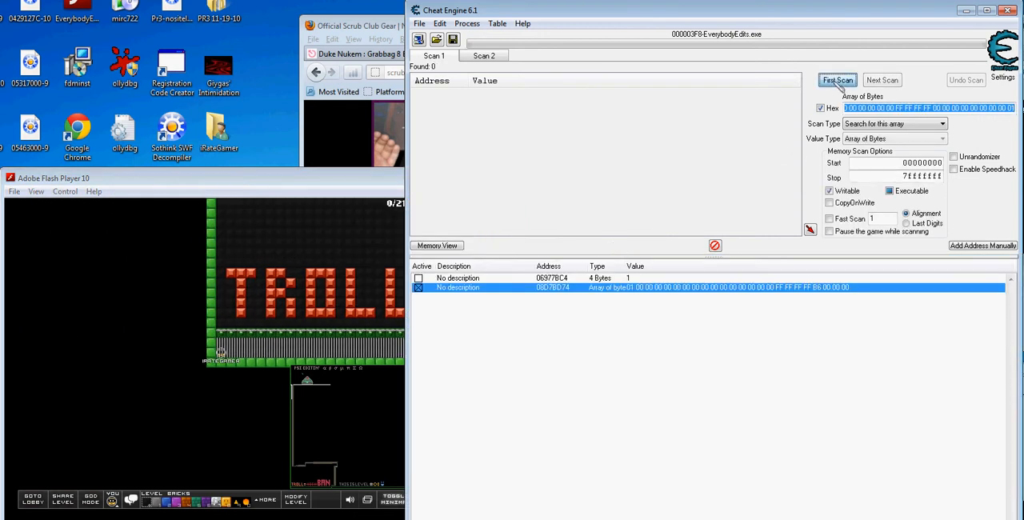
Rescan for the byte pattern inside the level, getting seven matches, and right-click one address.
left_click(836, 80)
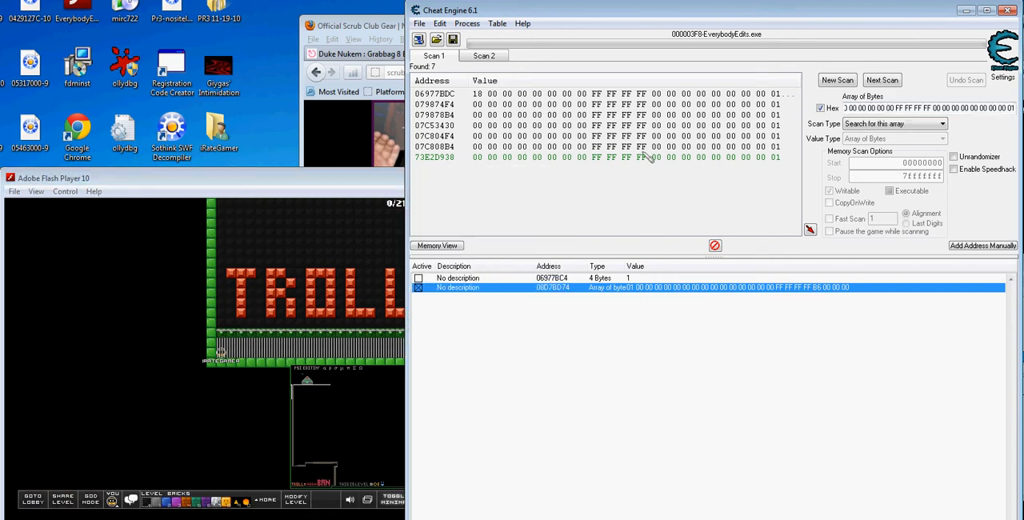
mouse_move(605, 153)
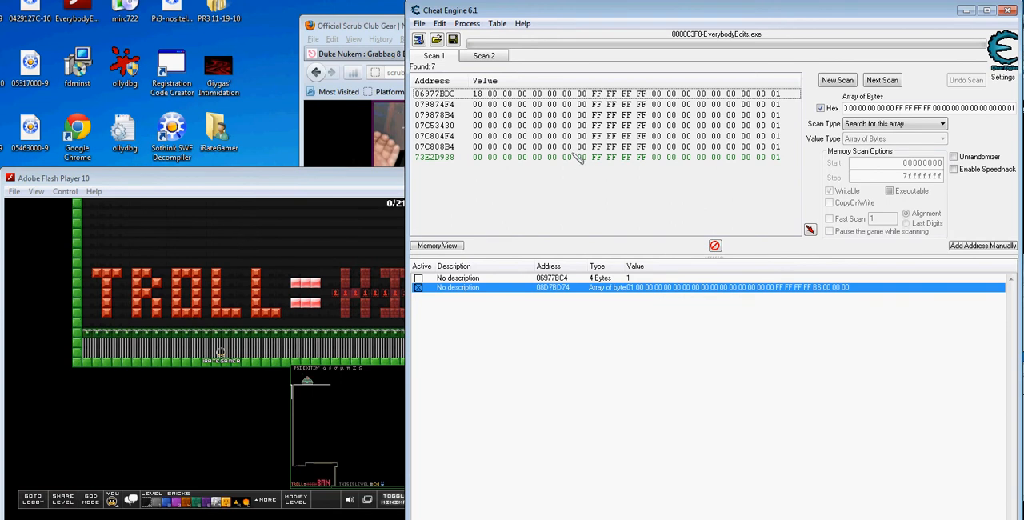
left_click(560, 146)
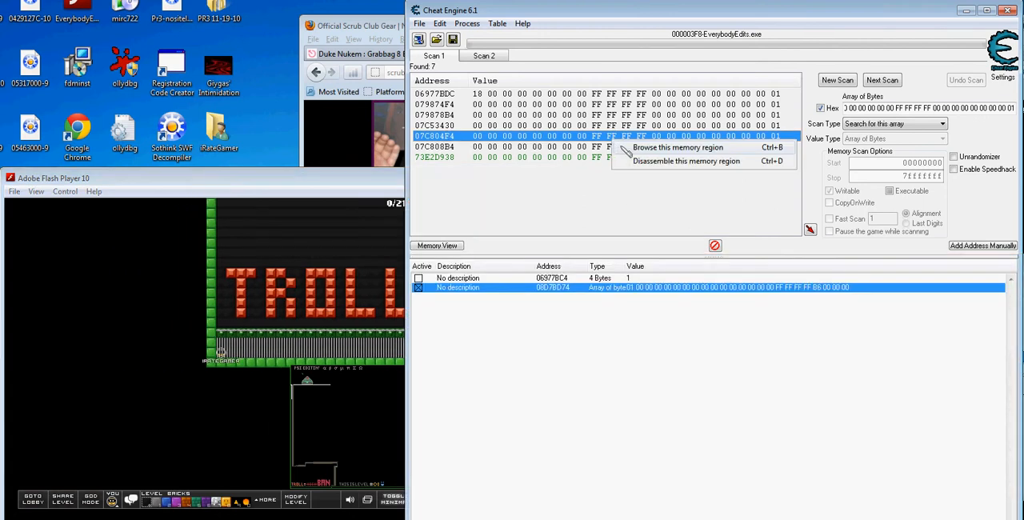
Dismiss the address context menu and rerun the scan, listing eight matches including 09B901BC.
left_click(679, 147)
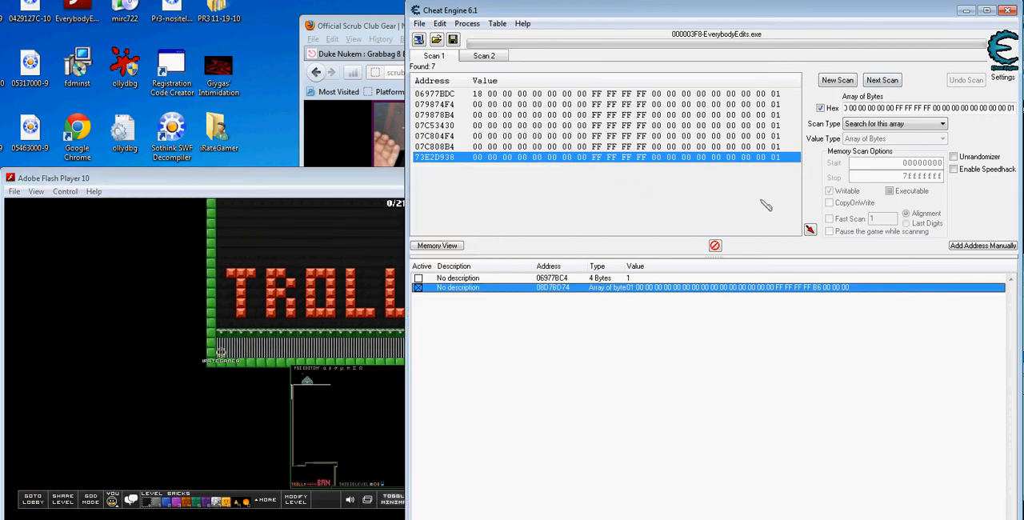
left_click(837, 80)
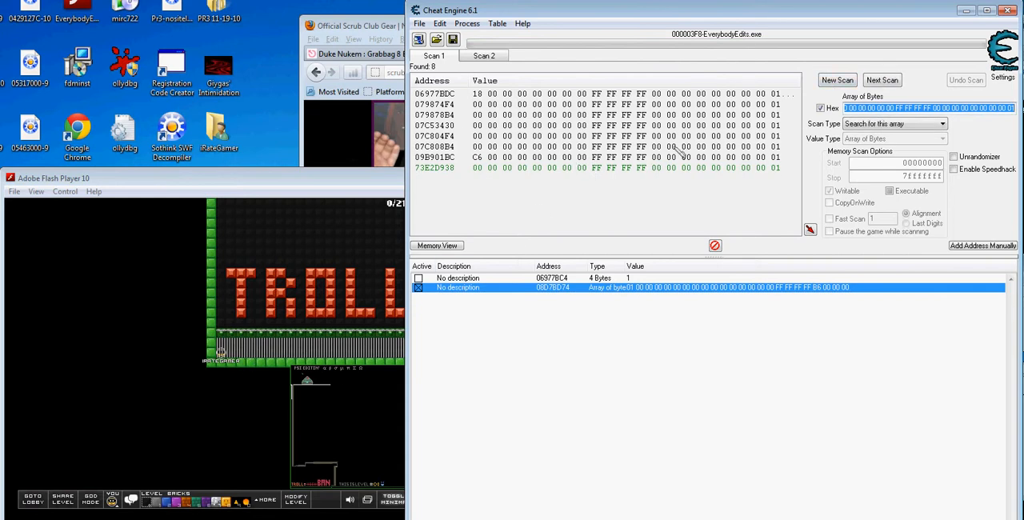
mouse_move(275, 406)
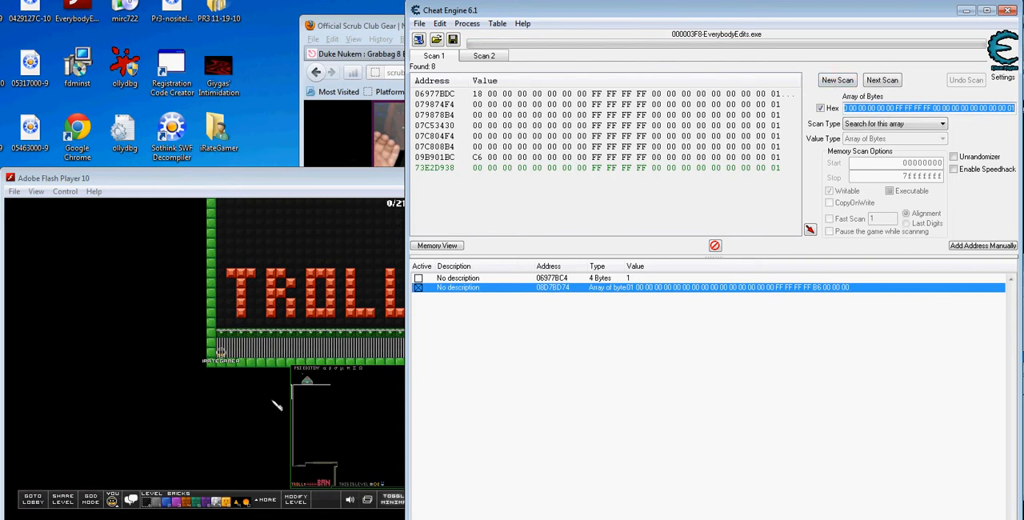
mouse_move(312, 321)
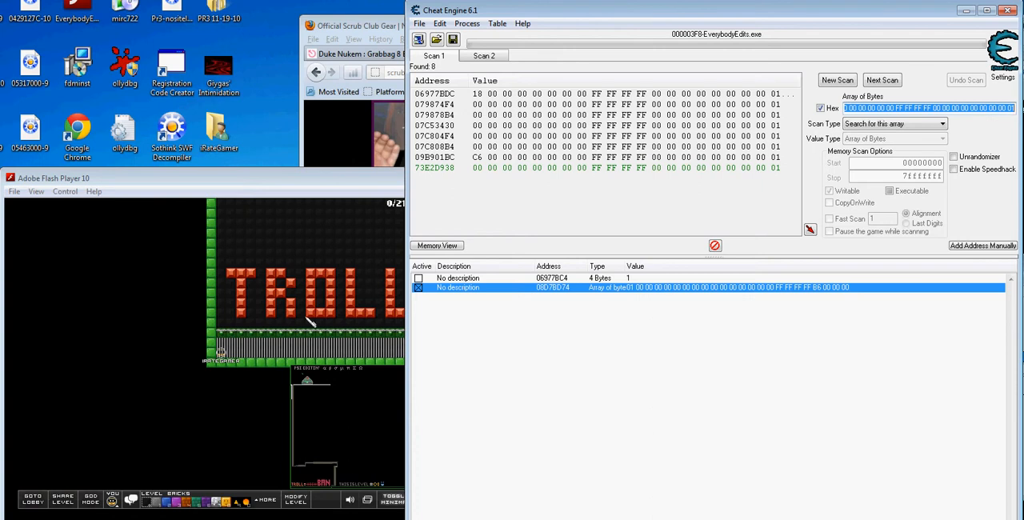
mouse_move(489, 163)
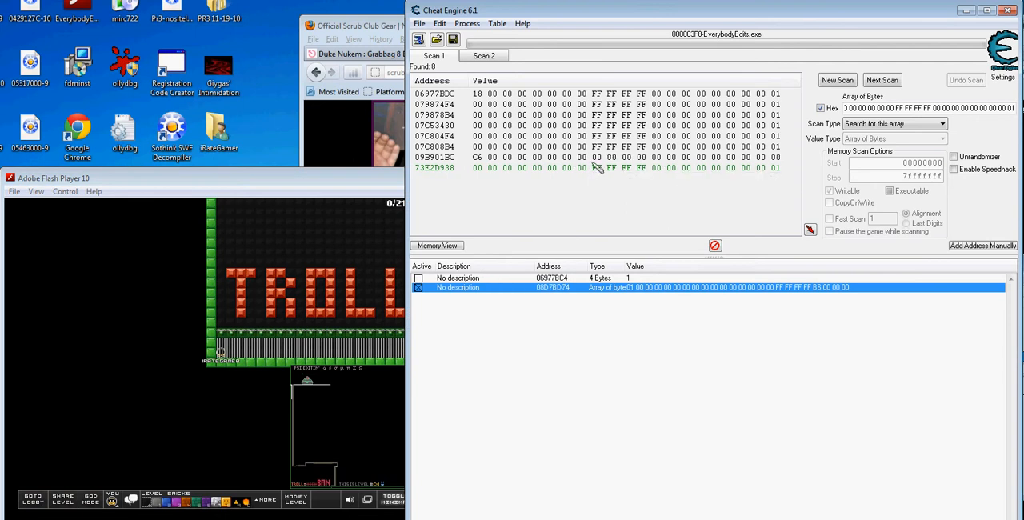
mouse_move(597, 166)
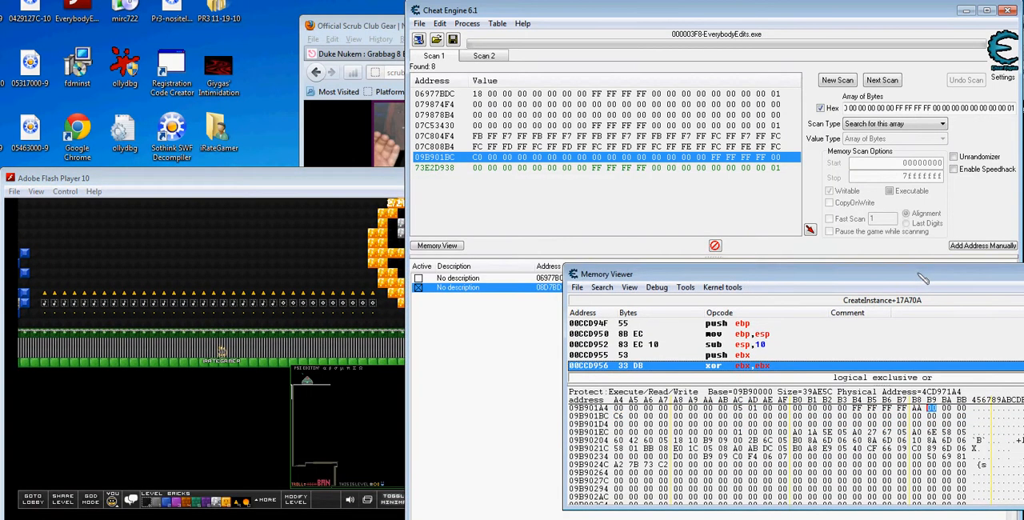
left_click_drag(920, 273, 717, 283)
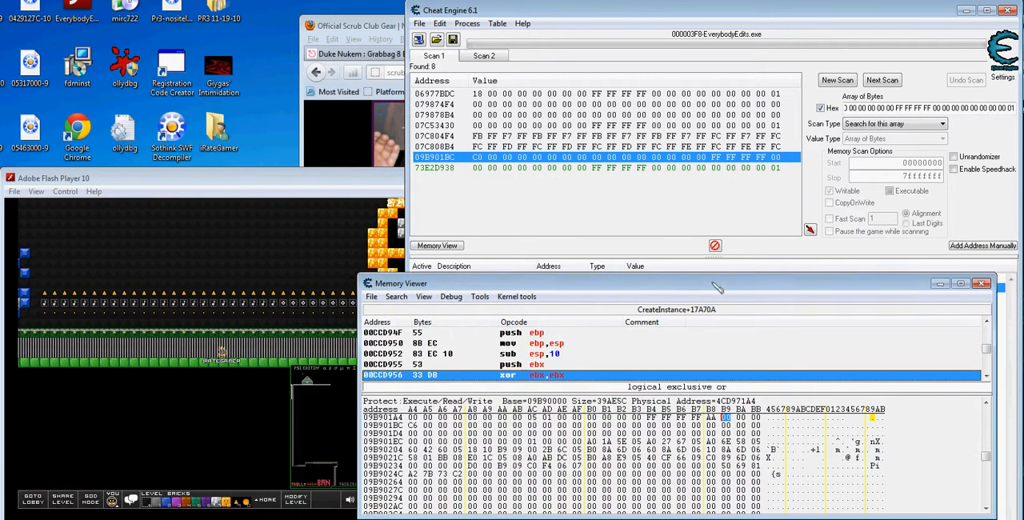
left_click_drag(717, 283, 744, 285)
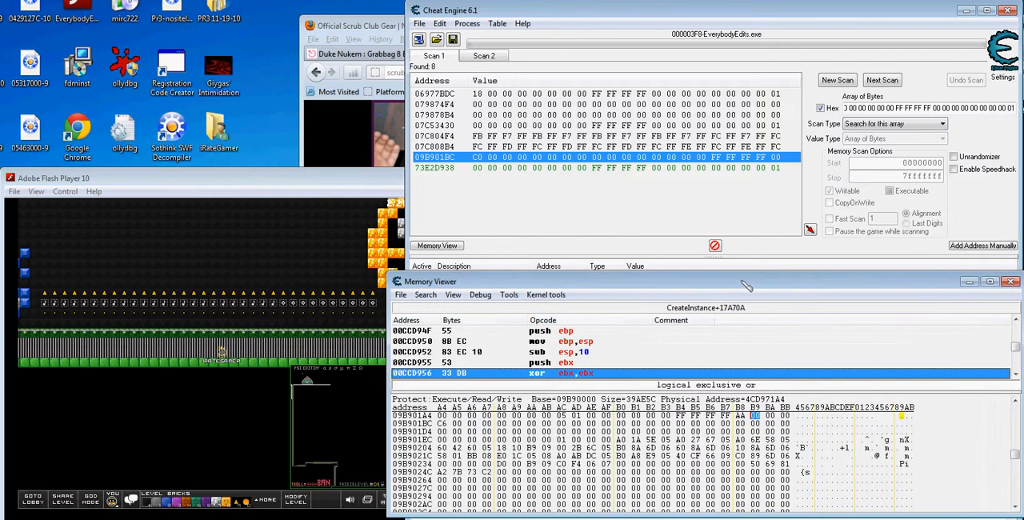